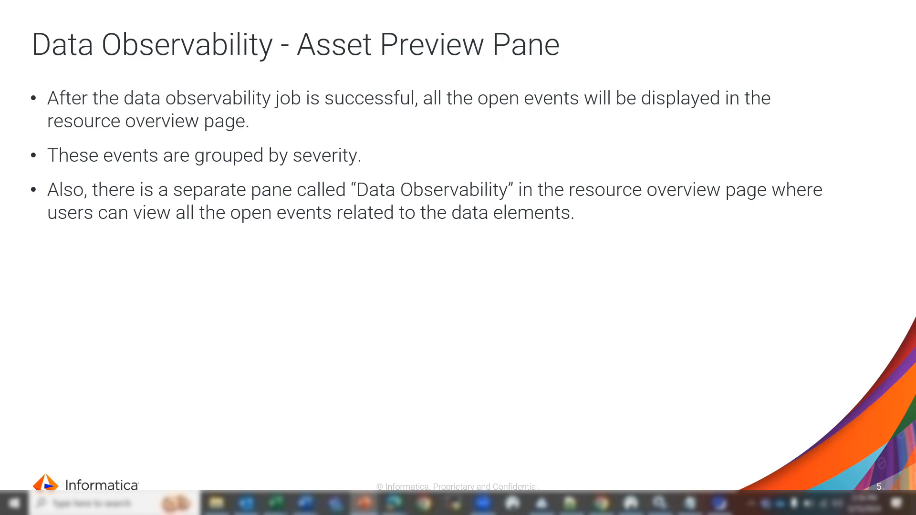
Enable Data Profiling and Data Observability for Oracle_Observability_Test.
{"action": "key", "text": "right"}
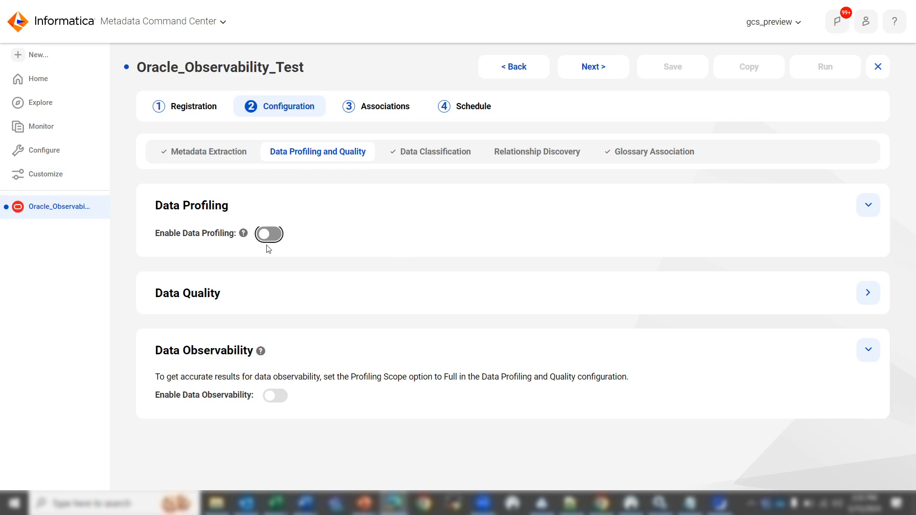
{"action": "mouse_move", "coordinate": [195, 367]}
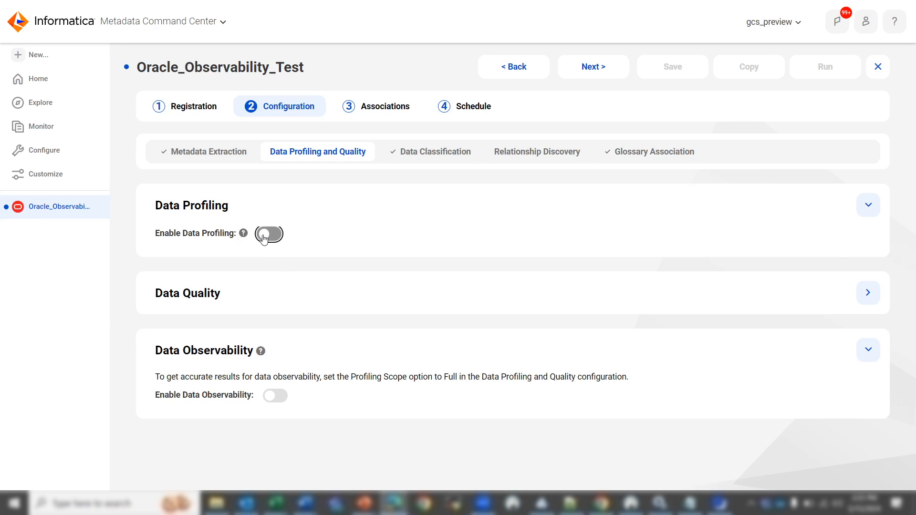
{"action": "left_click", "coordinate": [269, 235]}
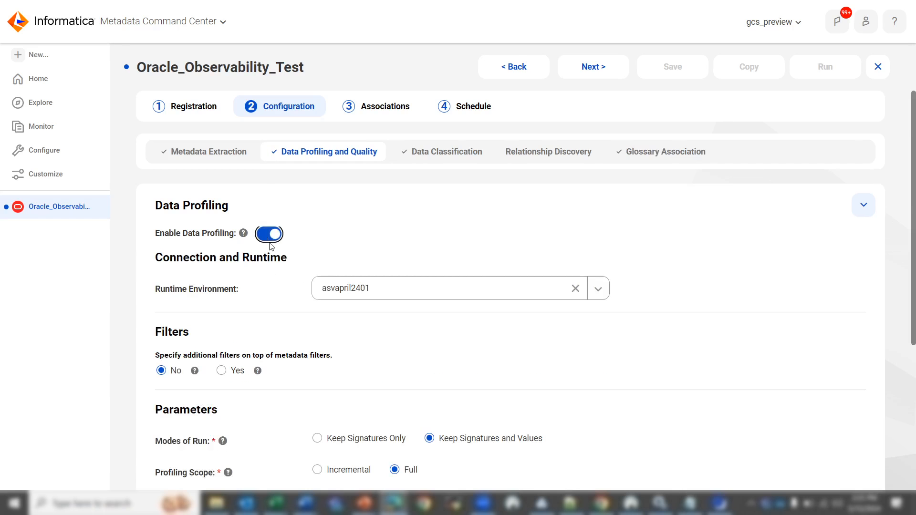
{"action": "scroll", "scroll_direction": "down", "scroll_amount": 3}
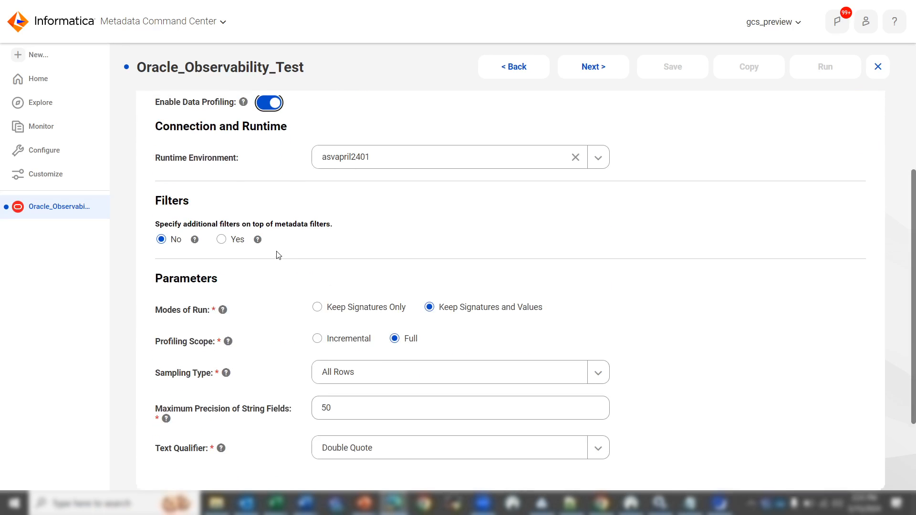
{"action": "scroll", "scroll_direction": "down", "scroll_amount": 3}
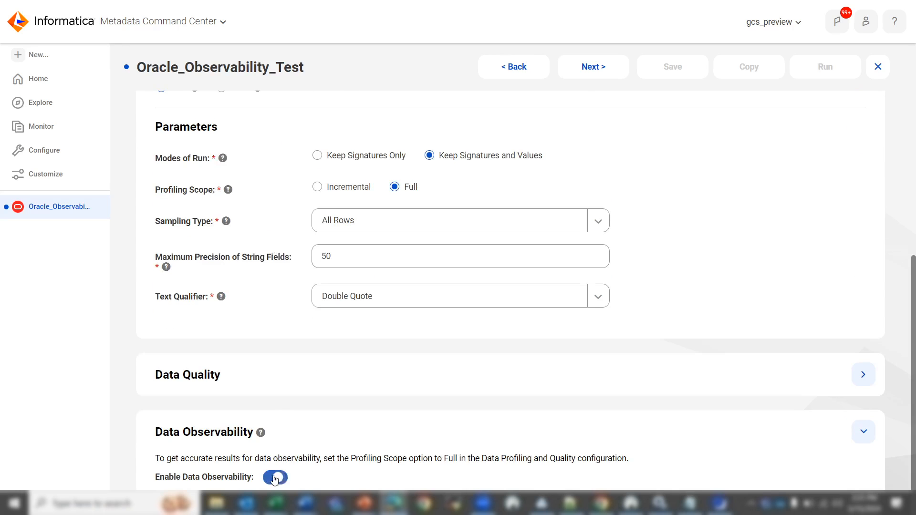
{"action": "left_click", "coordinate": [274, 477]}
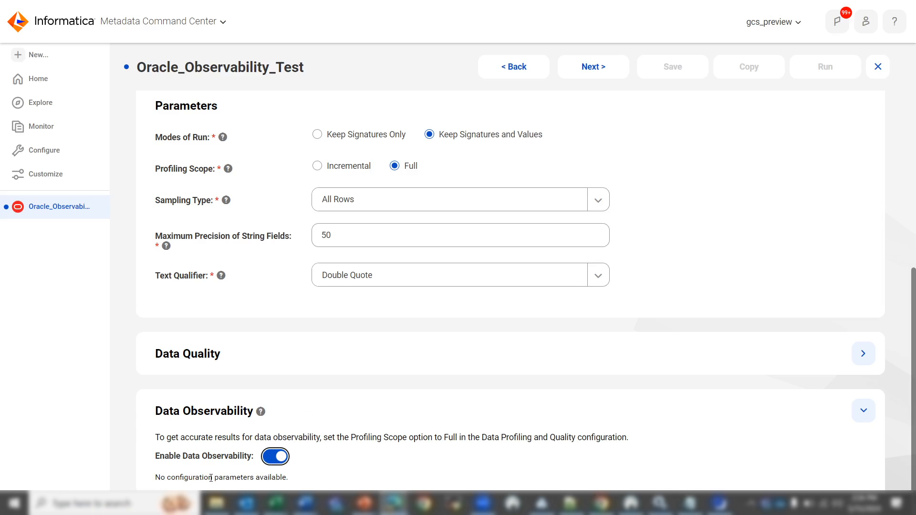
{"action": "mouse_move", "coordinate": [314, 473]}
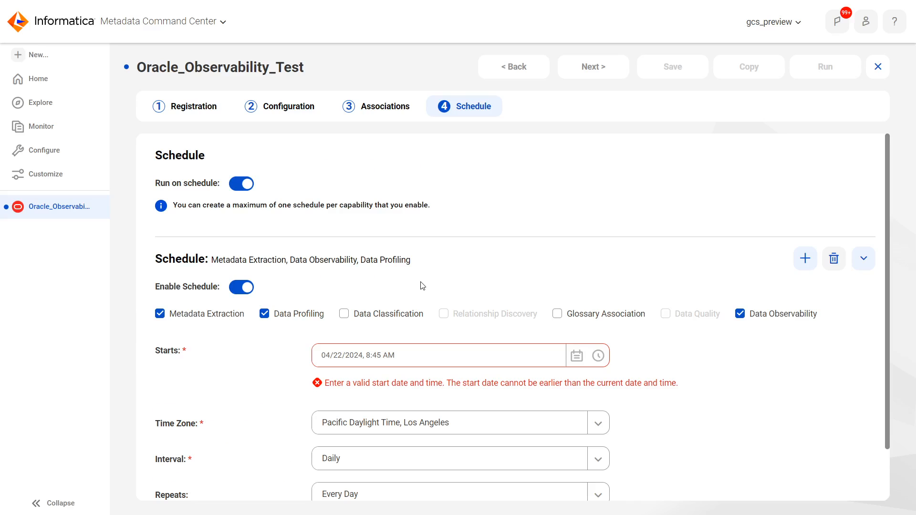
{"action": "mouse_move", "coordinate": [336, 270]}
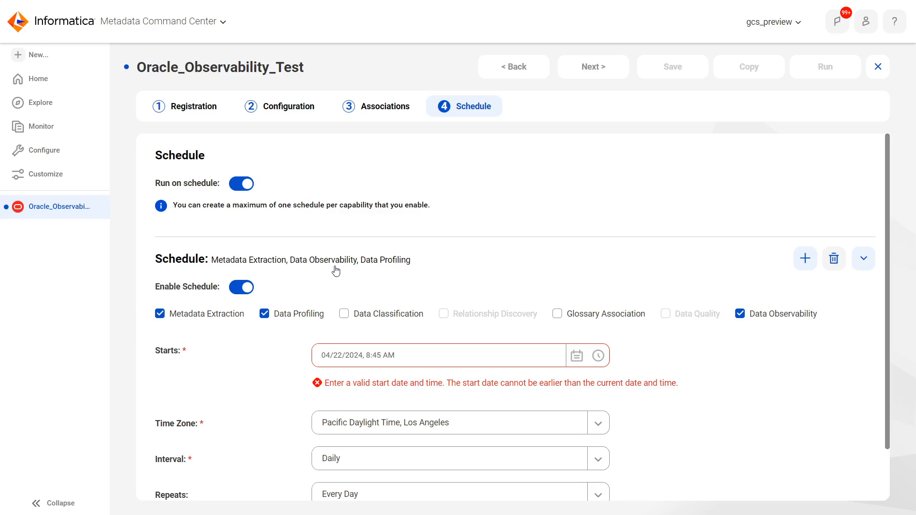
{"action": "mouse_move", "coordinate": [336, 268]}
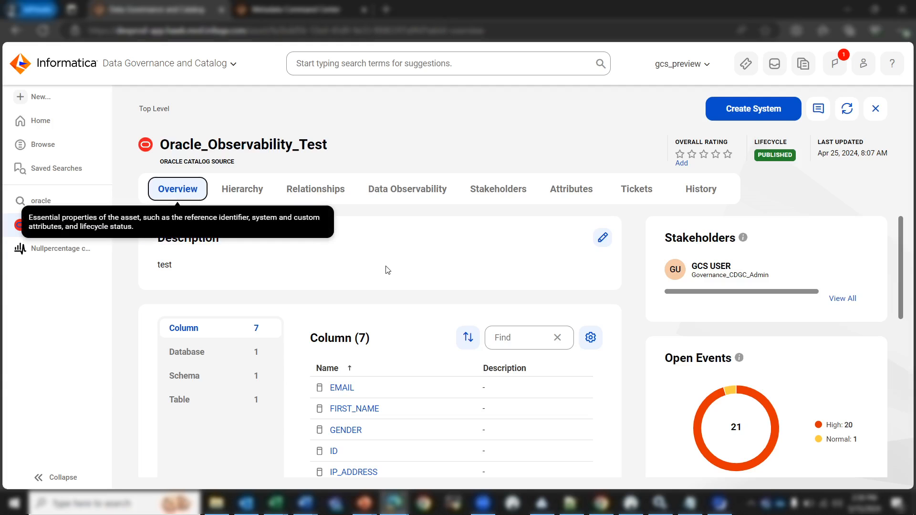
{"action": "mouse_move", "coordinate": [392, 154]}
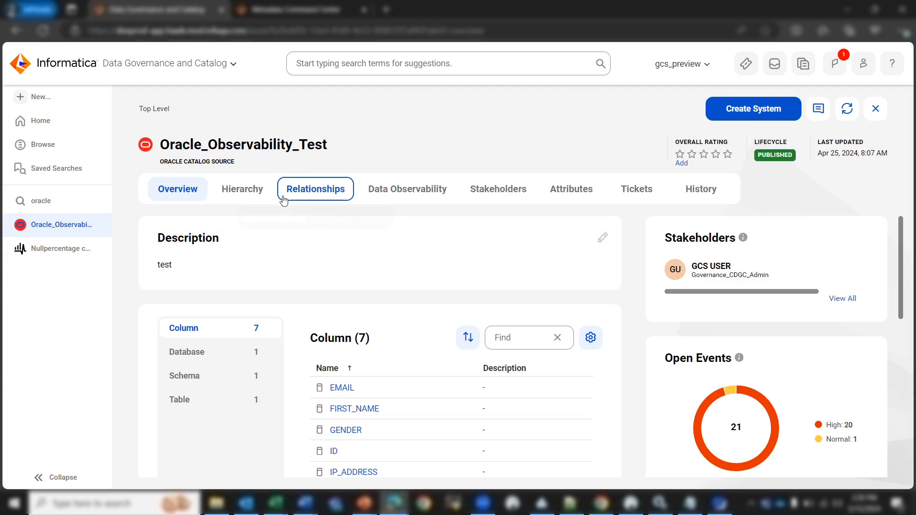
{"action": "mouse_move", "coordinate": [315, 189]}
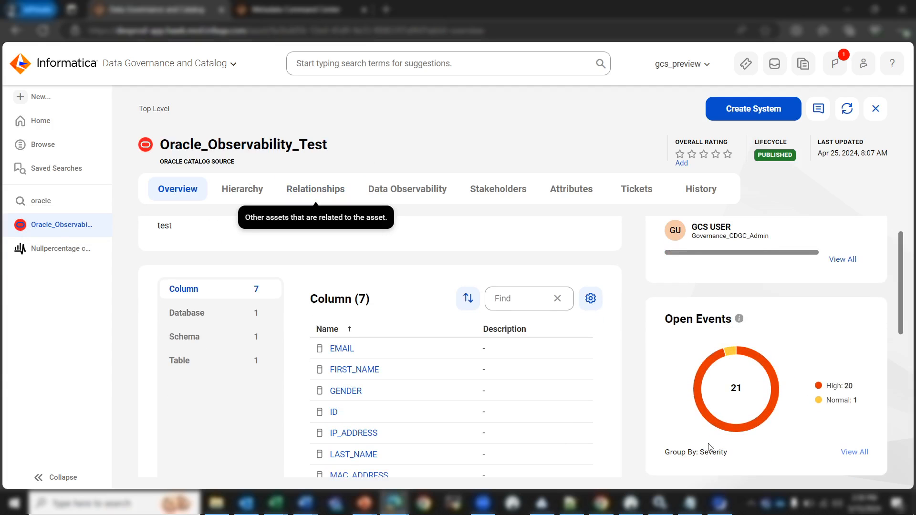
{"action": "mouse_move", "coordinate": [831, 410]}
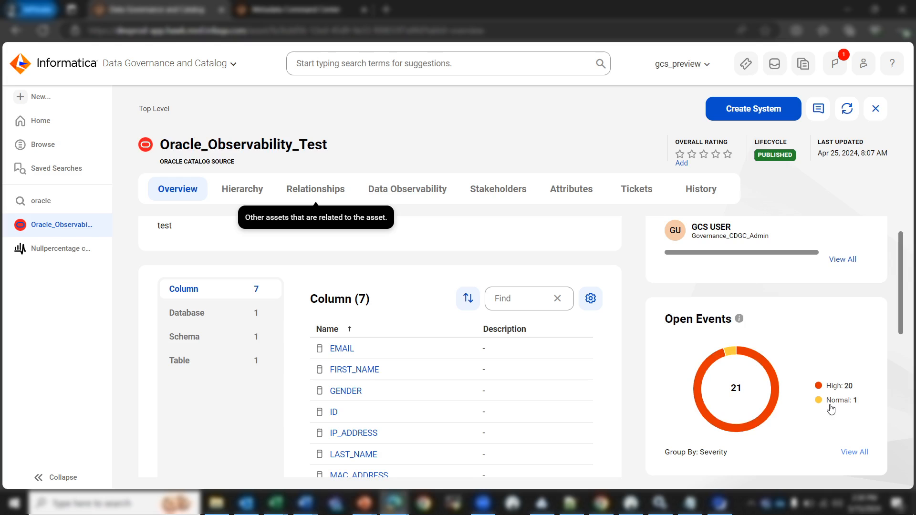
{"action": "mouse_move", "coordinate": [846, 388]}
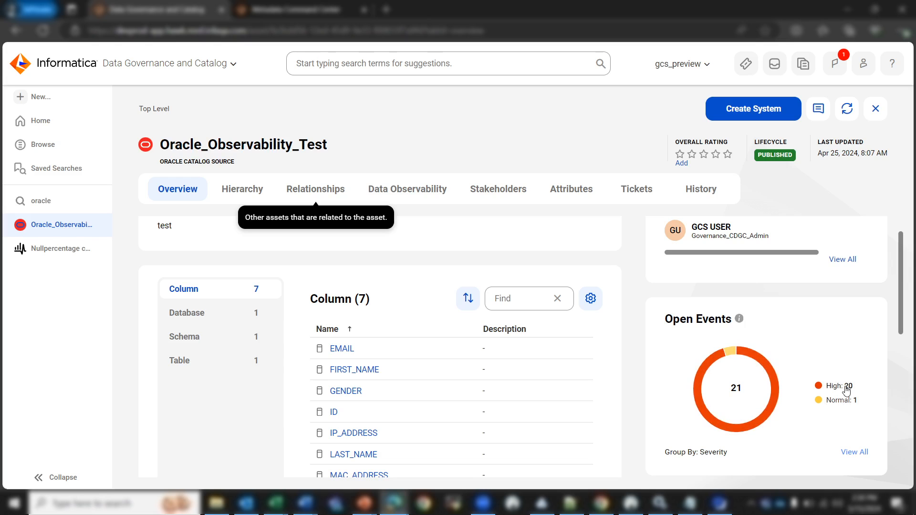
{"action": "mouse_move", "coordinate": [412, 249]}
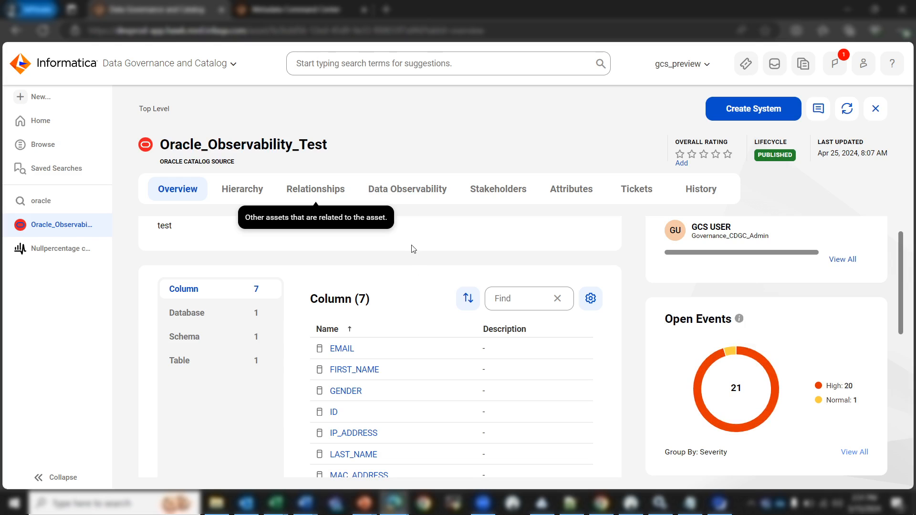
{"action": "mouse_move", "coordinate": [735, 351]}
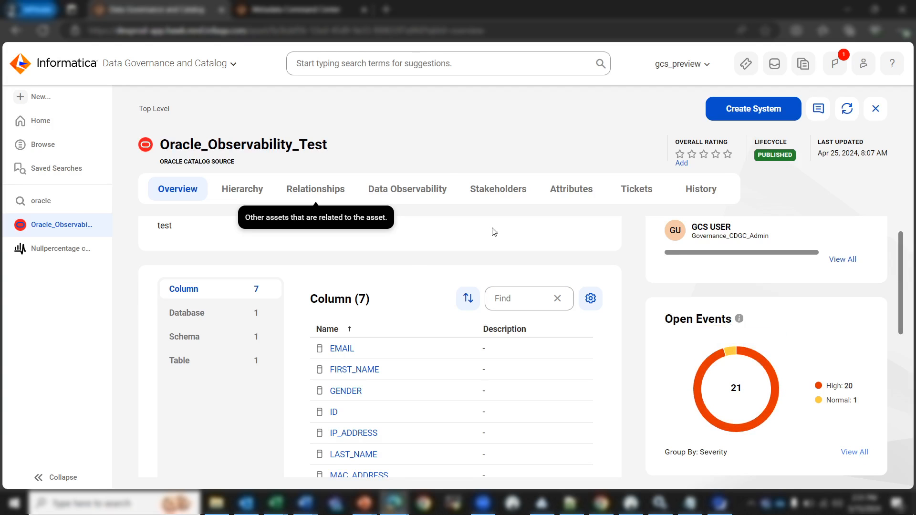
Switch to Oracle_Observability_Test's Data Observability tab to see its 21 open events.
{"action": "left_click", "coordinate": [407, 189]}
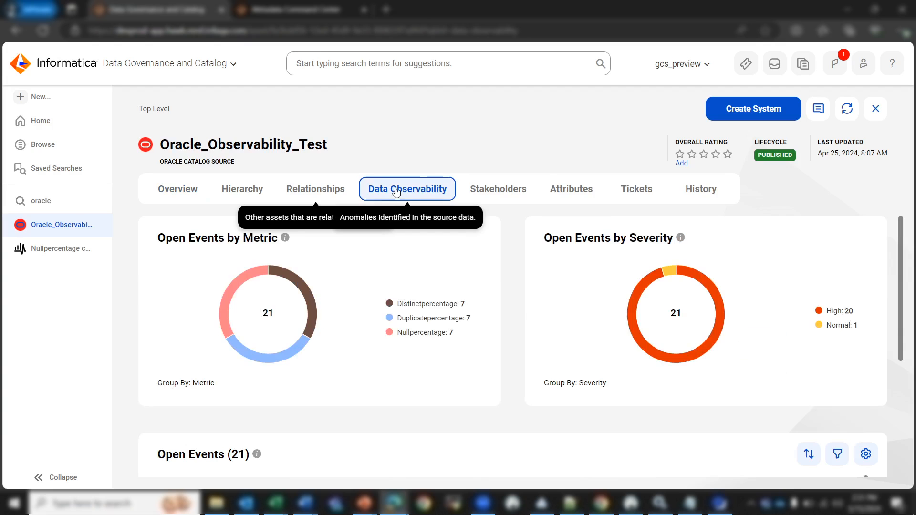
{"action": "mouse_move", "coordinate": [443, 211]}
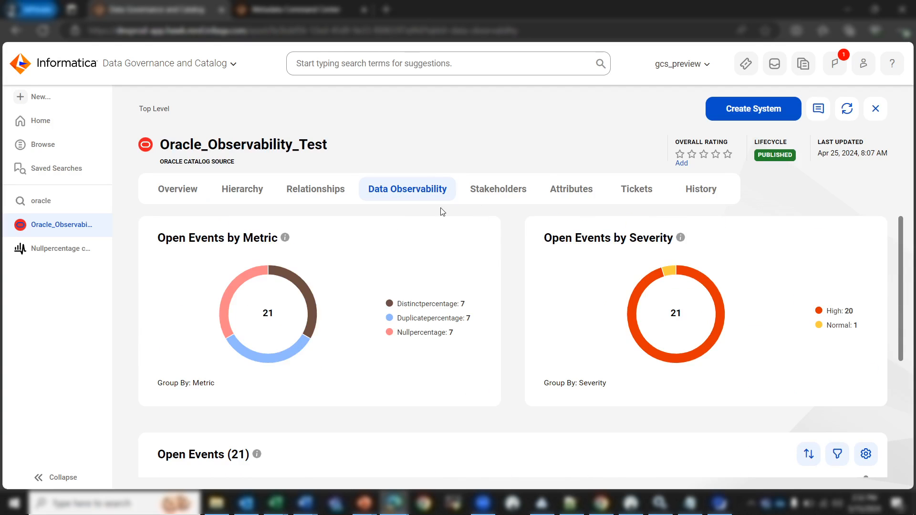
{"action": "mouse_move", "coordinate": [343, 214]}
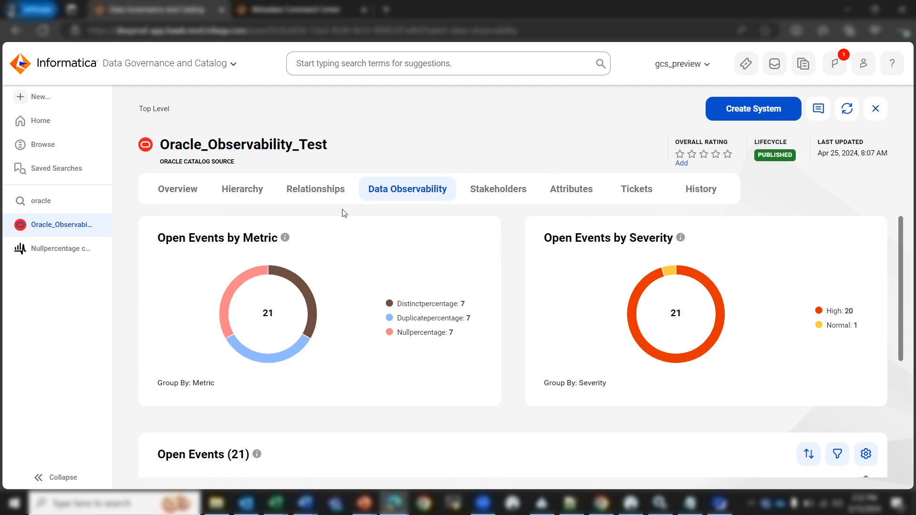
{"action": "mouse_move", "coordinate": [369, 269]}
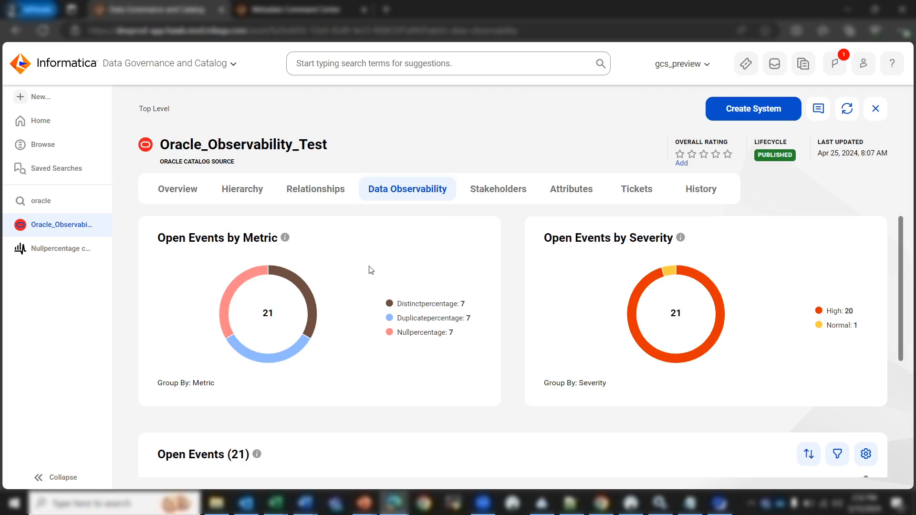
{"action": "mouse_move", "coordinate": [360, 263]}
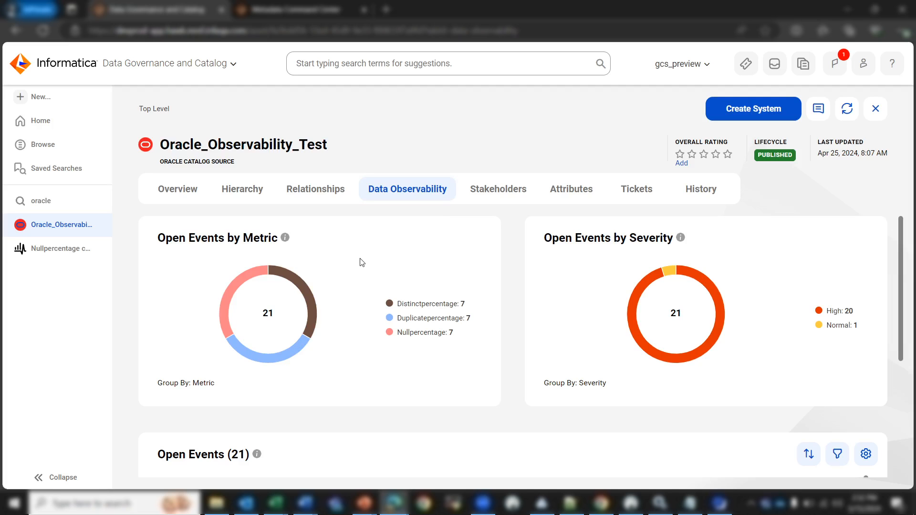
{"action": "mouse_move", "coordinate": [325, 262]}
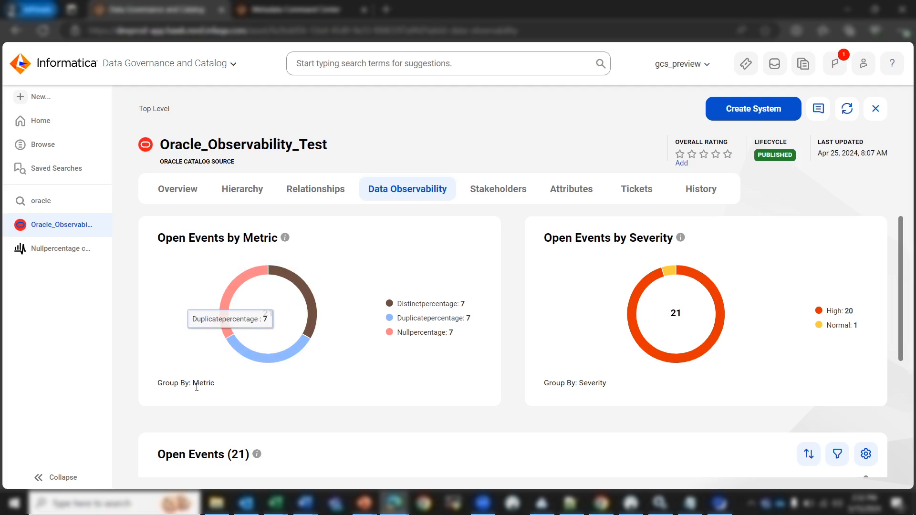
{"action": "mouse_move", "coordinate": [593, 385]}
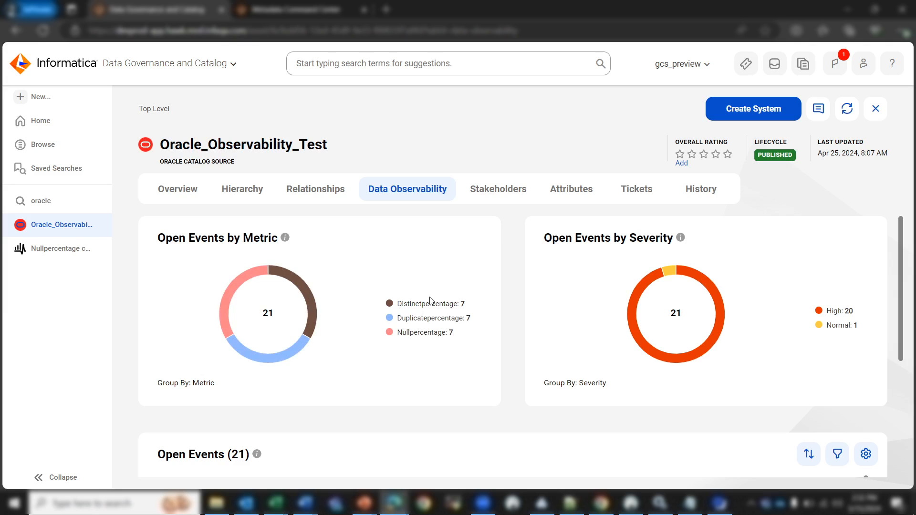
Scroll down to the Open Events (21) table listing EMAIL, FIRST_NAME and ID events.
{"action": "scroll", "scroll_direction": "down", "scroll_amount": 3}
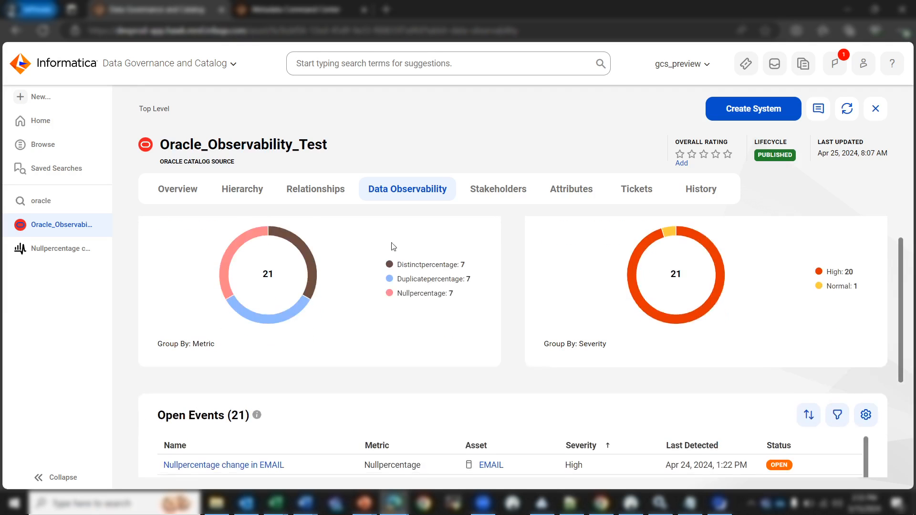
{"action": "scroll", "scroll_direction": "down", "scroll_amount": 3}
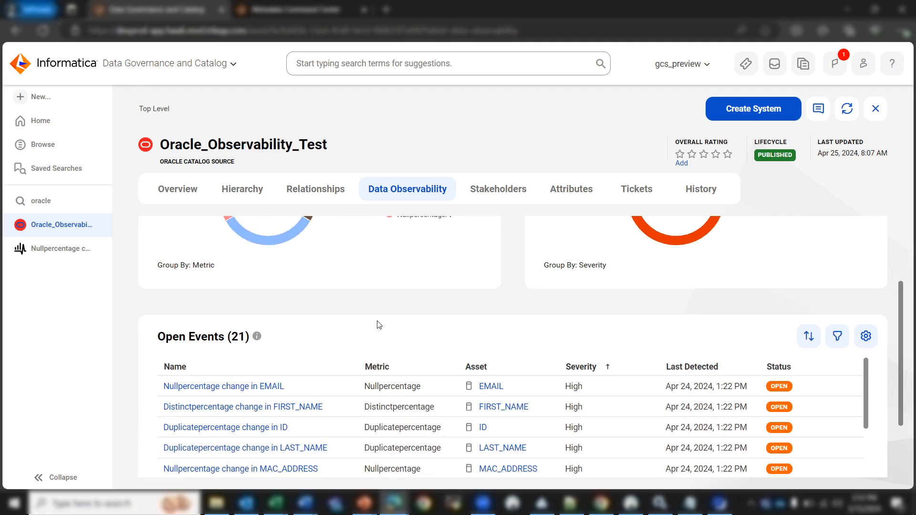
{"action": "mouse_move", "coordinate": [258, 386]}
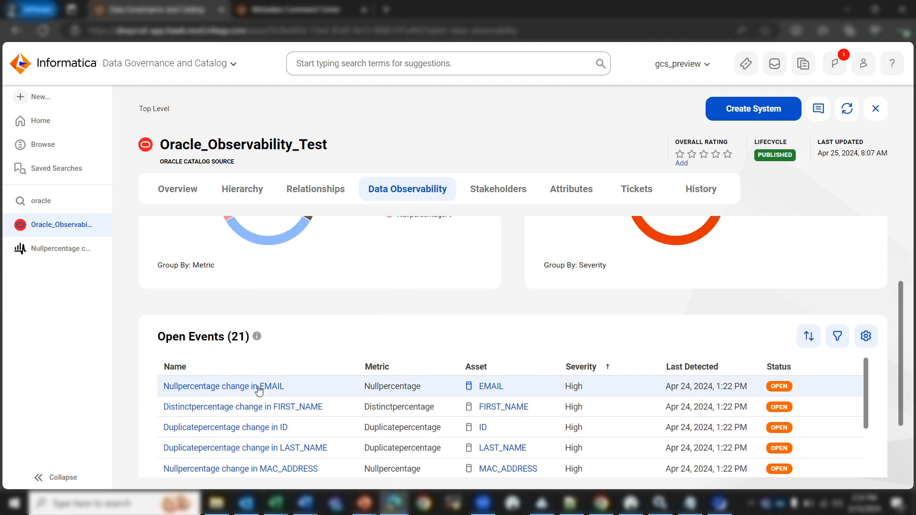
Open the 'Nullpercentage change in EMAIL' event and select EMAIL in its title.
{"action": "left_click", "coordinate": [223, 386]}
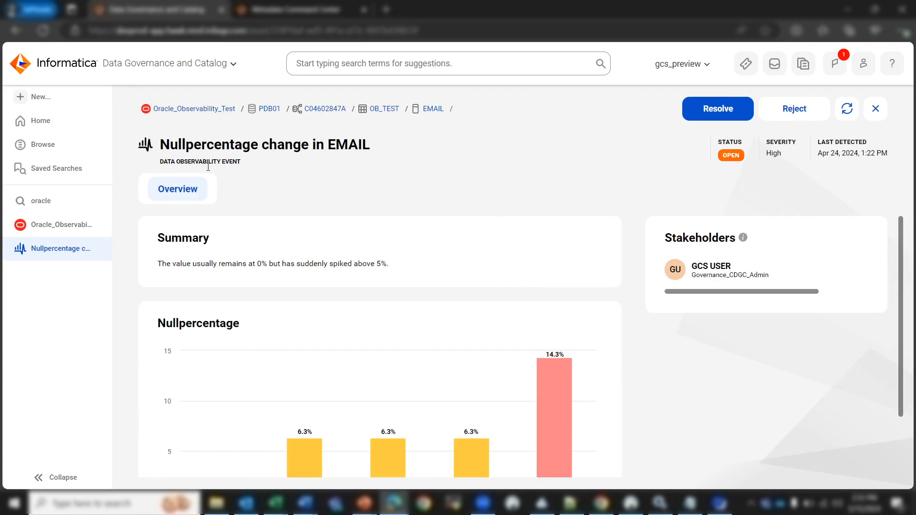
{"action": "mouse_move", "coordinate": [246, 190]}
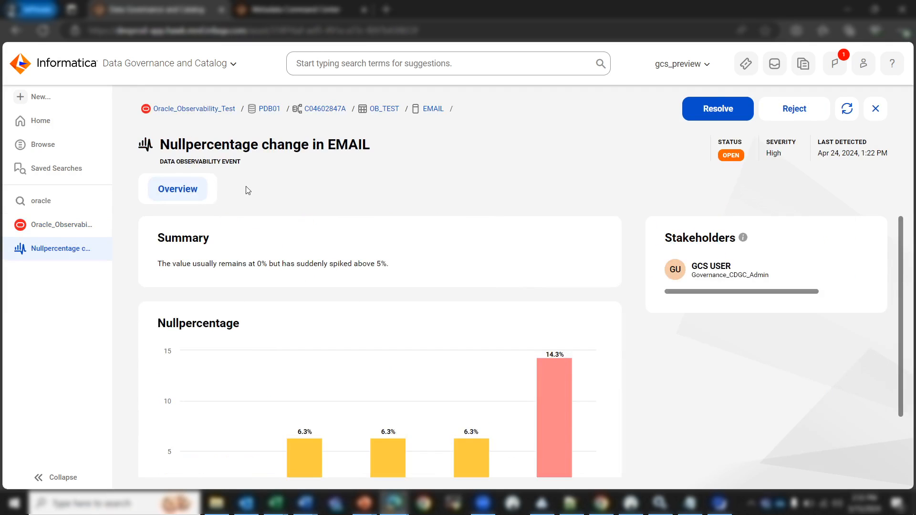
{"action": "mouse_move", "coordinate": [315, 145]}
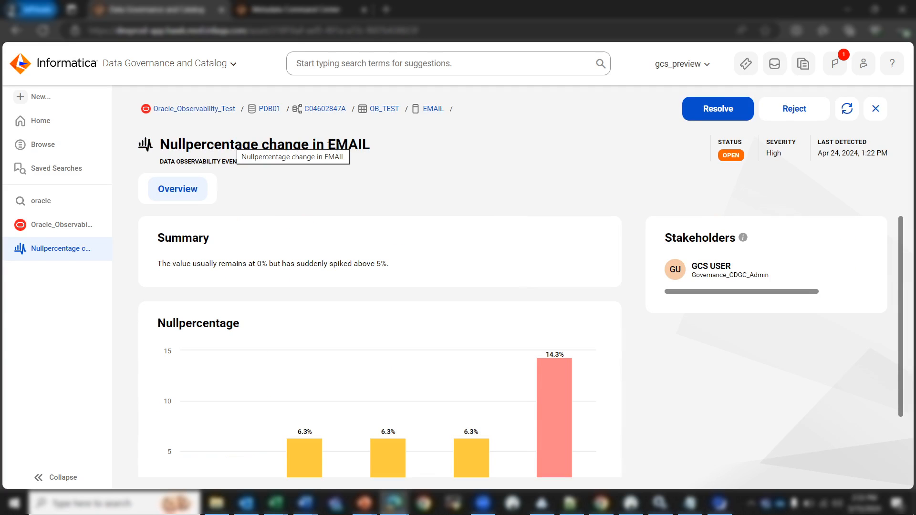
{"action": "double_click", "coordinate": [349, 144]}
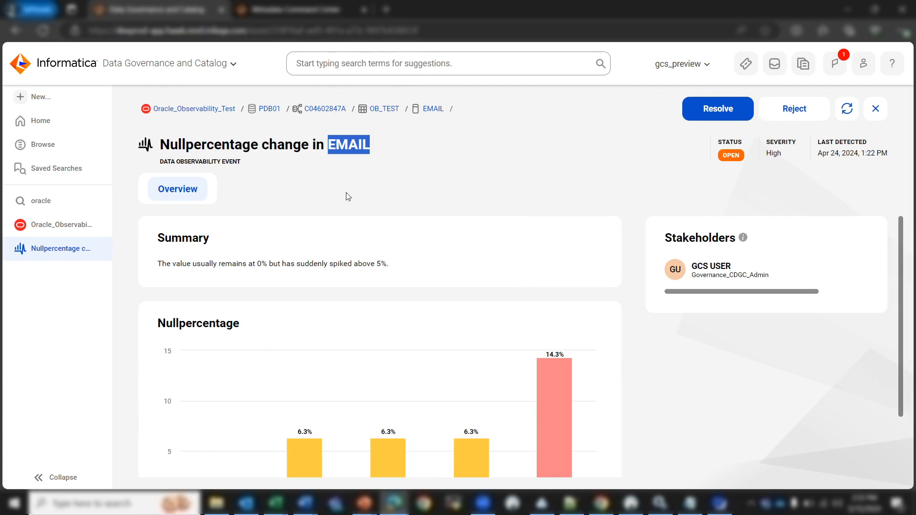
{"action": "mouse_move", "coordinate": [560, 160]}
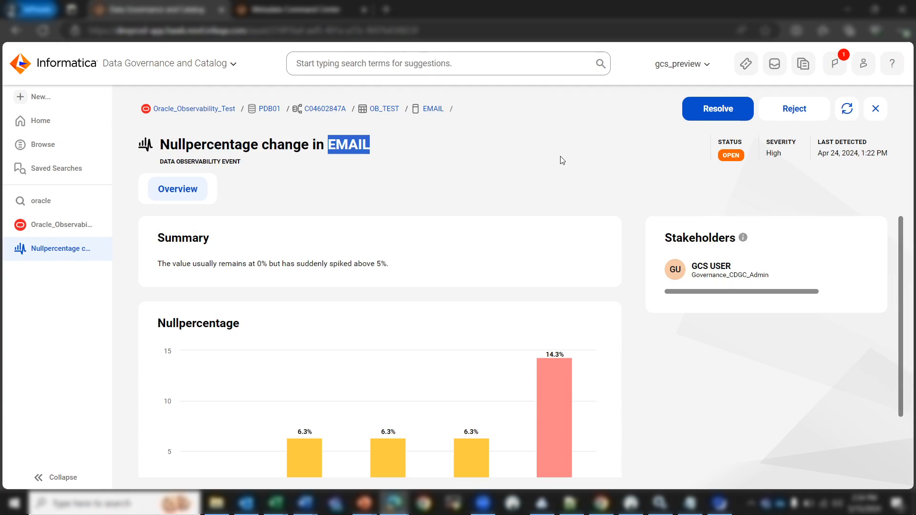
{"action": "mouse_move", "coordinate": [314, 323]}
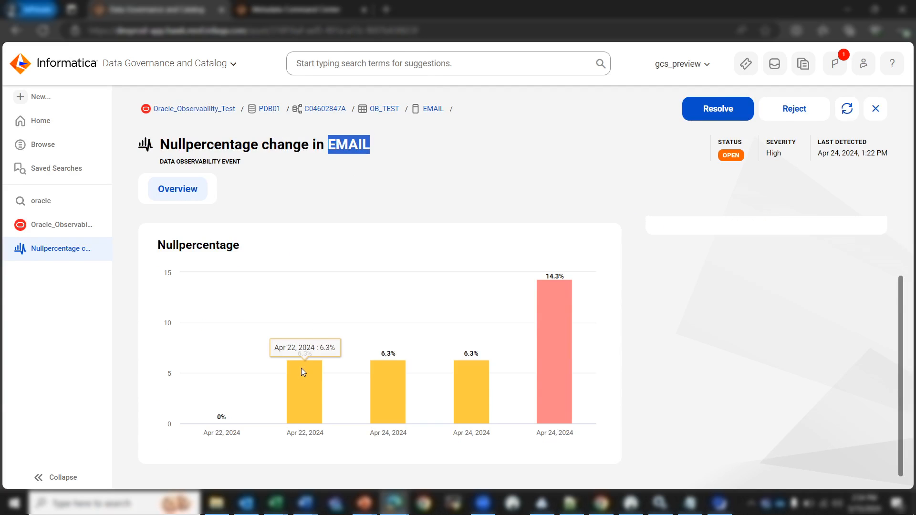
{"action": "mouse_move", "coordinate": [285, 372]}
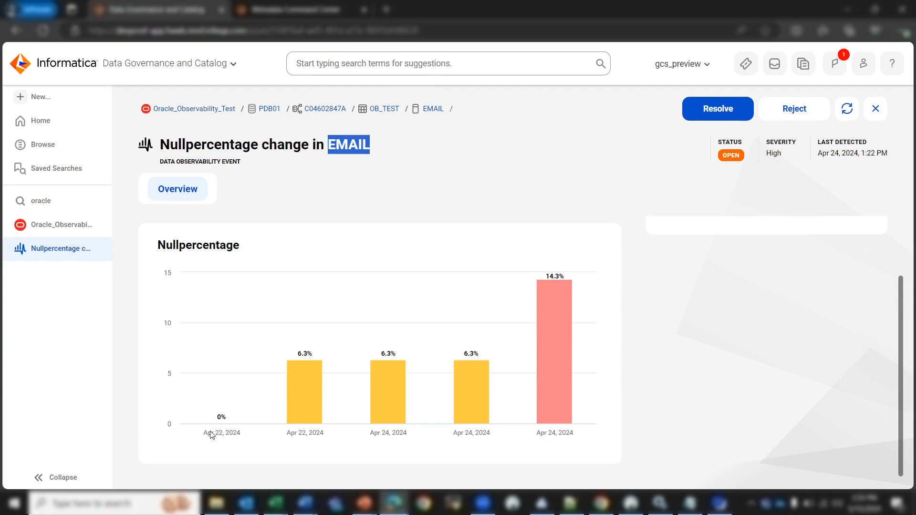
{"action": "mouse_move", "coordinate": [300, 407]}
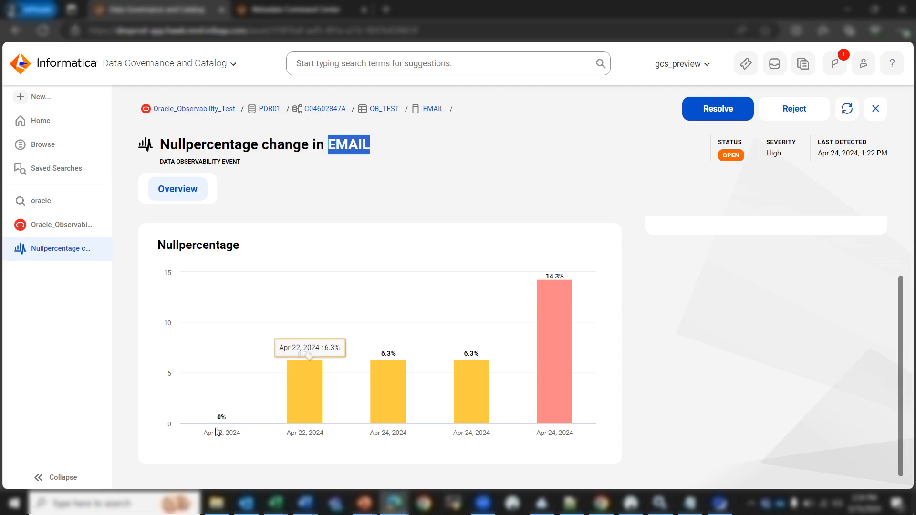
{"action": "mouse_move", "coordinate": [227, 413]}
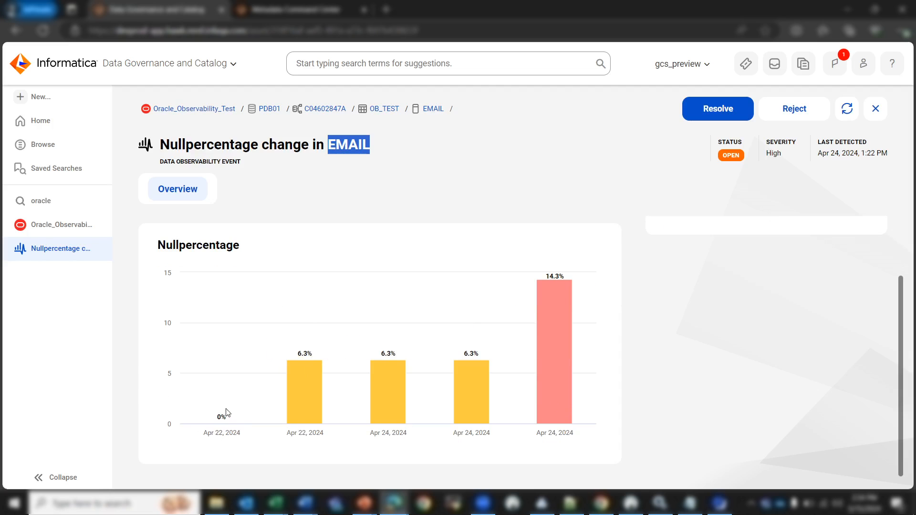
{"action": "mouse_move", "coordinate": [220, 431]}
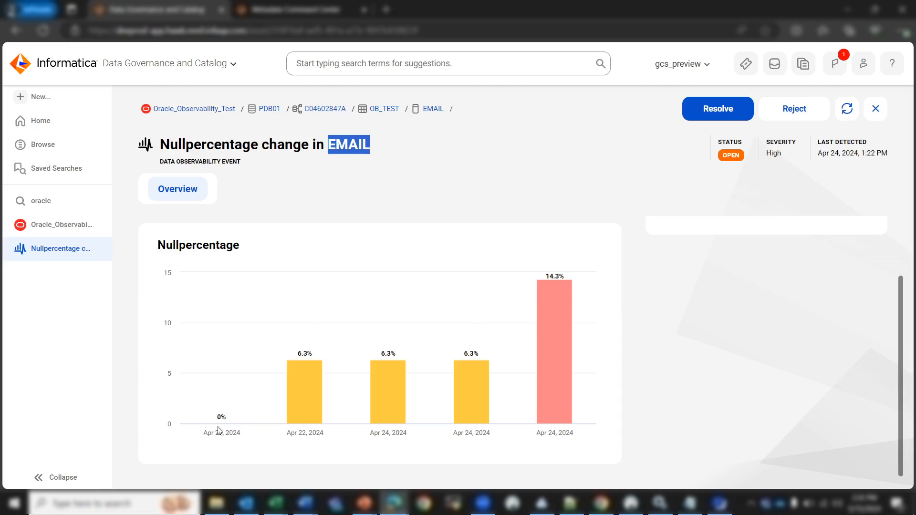
{"action": "mouse_move", "coordinate": [373, 446]}
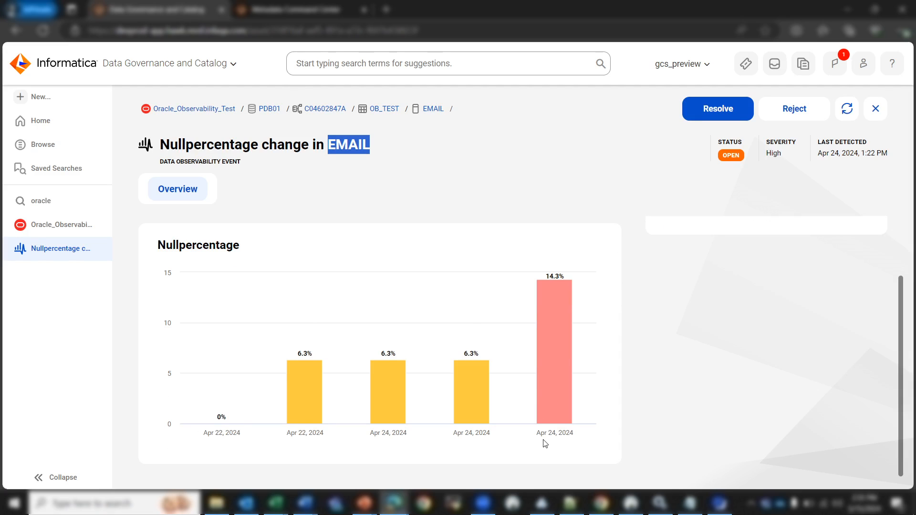
{"action": "mouse_move", "coordinate": [552, 397]}
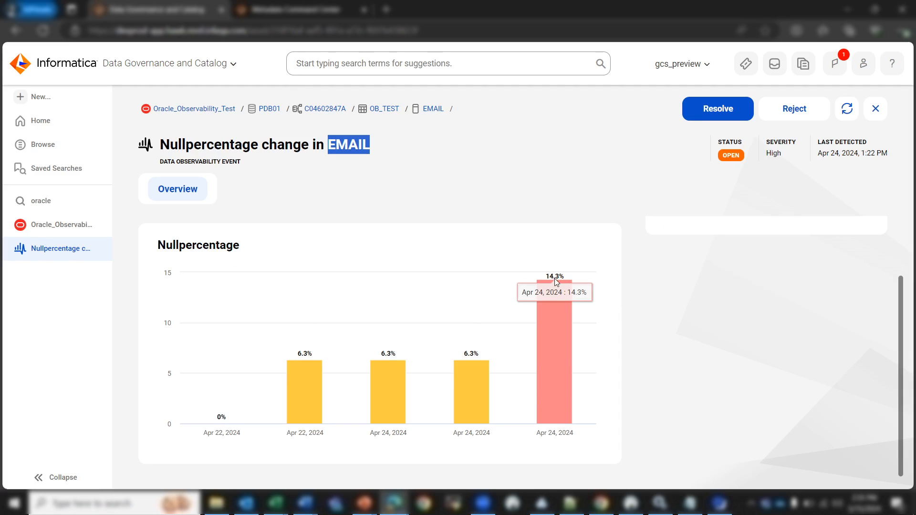
{"action": "mouse_move", "coordinate": [650, 344]}
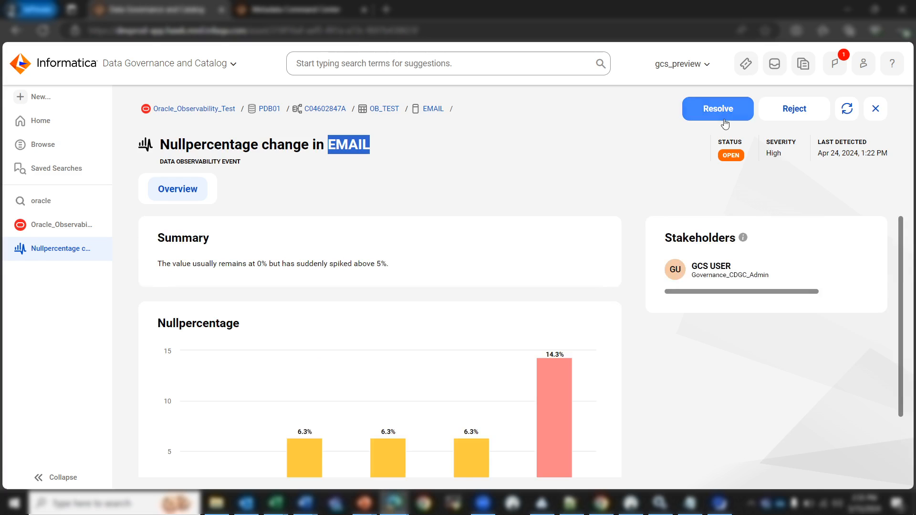
{"action": "mouse_move", "coordinate": [795, 109]}
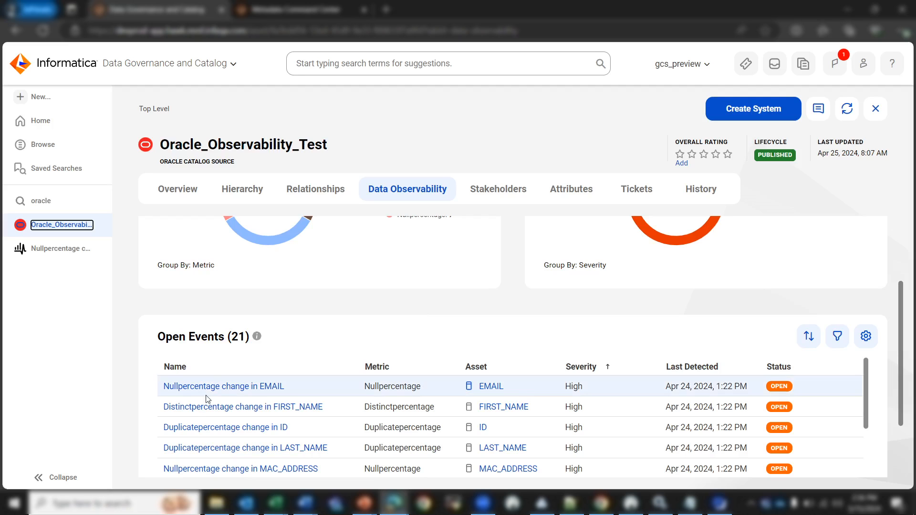
{"action": "mouse_move", "coordinate": [188, 407]}
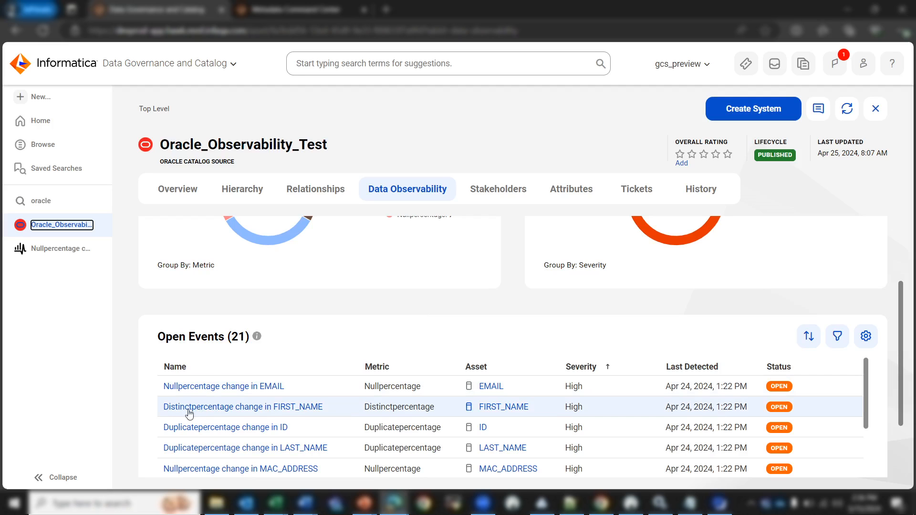
{"action": "mouse_move", "coordinate": [163, 434]}
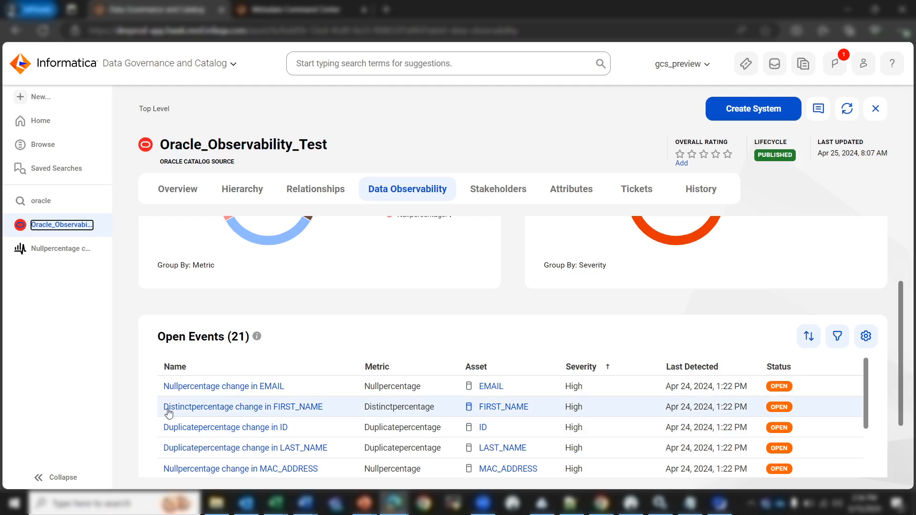
{"action": "mouse_move", "coordinate": [174, 430]}
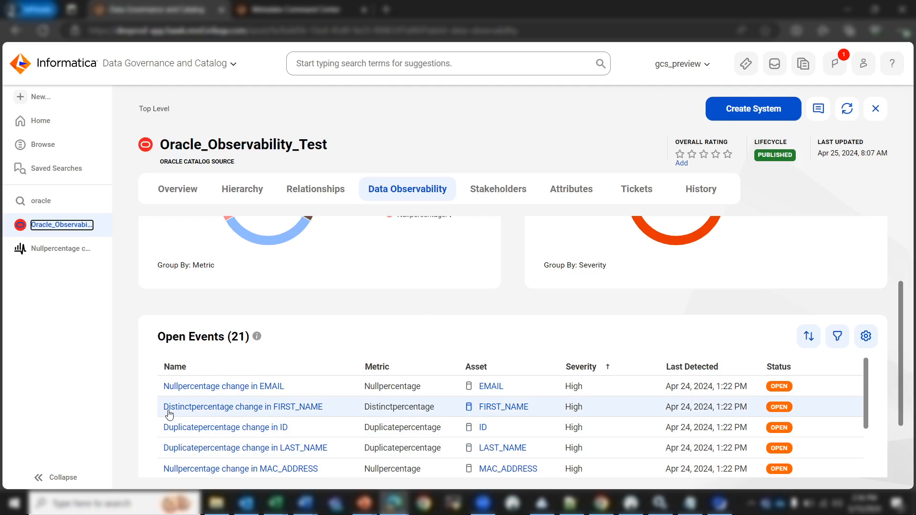
{"action": "mouse_move", "coordinate": [201, 414]}
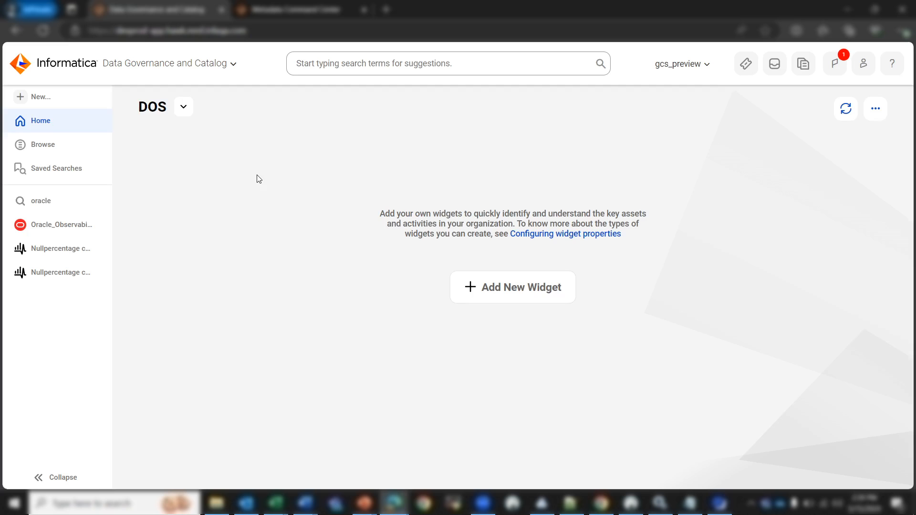
{"action": "mouse_move", "coordinate": [286, 177]}
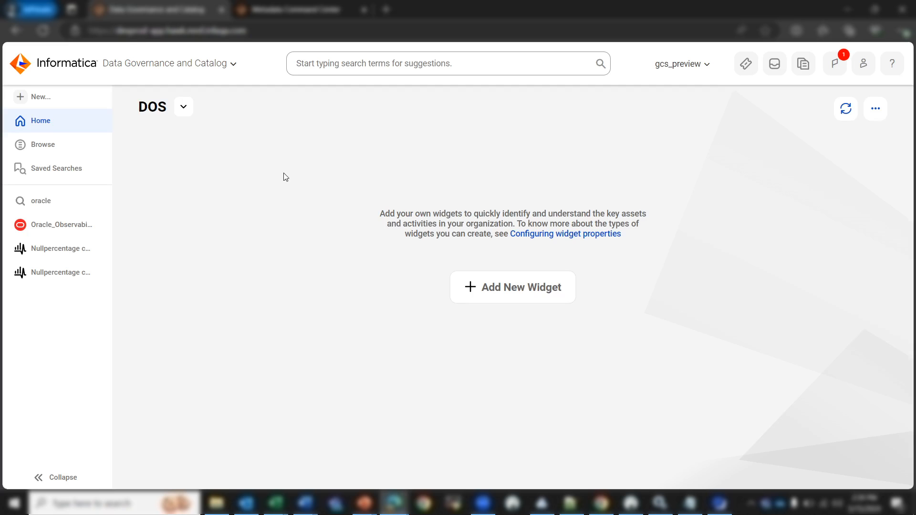
{"action": "mouse_move", "coordinate": [845, 139]}
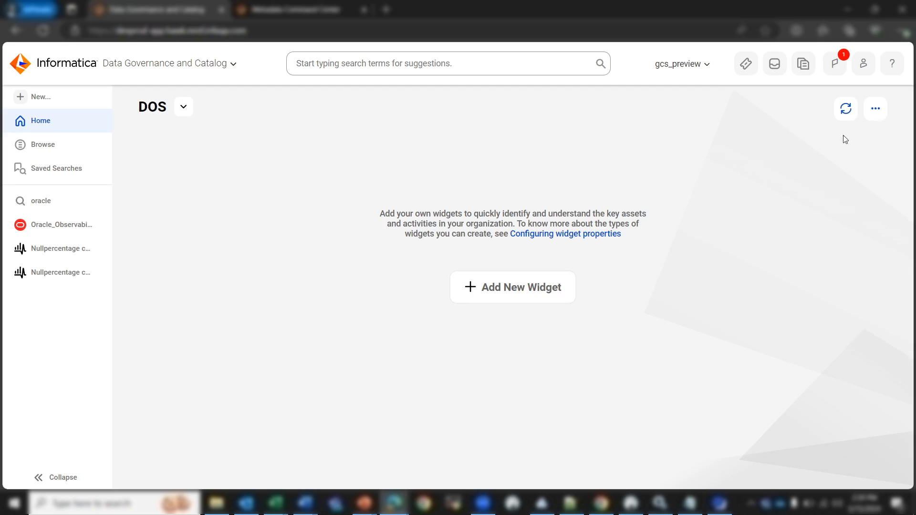
Create a donut widget titled DOS for Oracle_Observability_Test, grouped by Metric.
{"action": "left_click", "coordinate": [875, 108]}
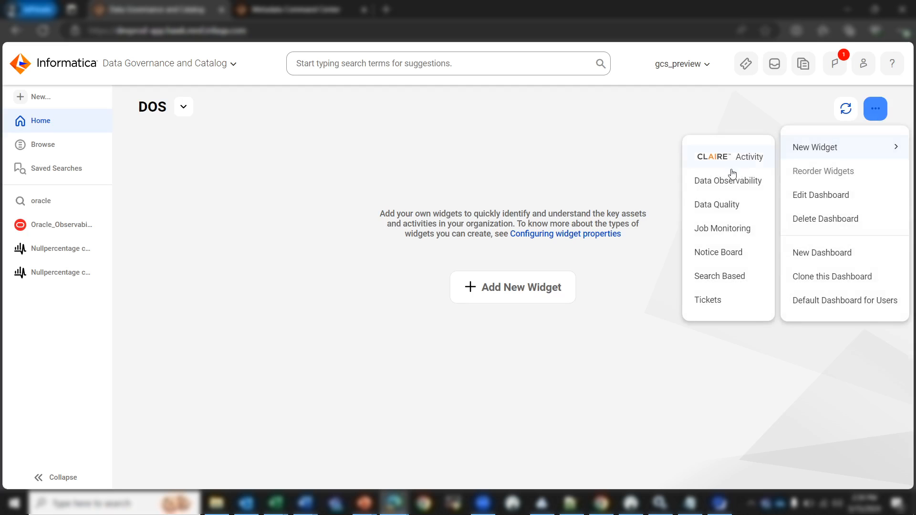
{"action": "left_click", "coordinate": [727, 181]}
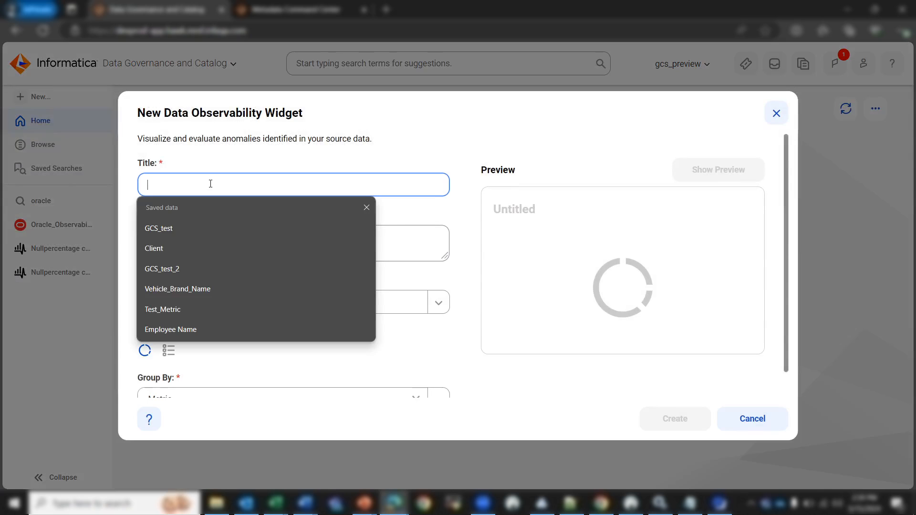
{"action": "type", "text": "DOS"}
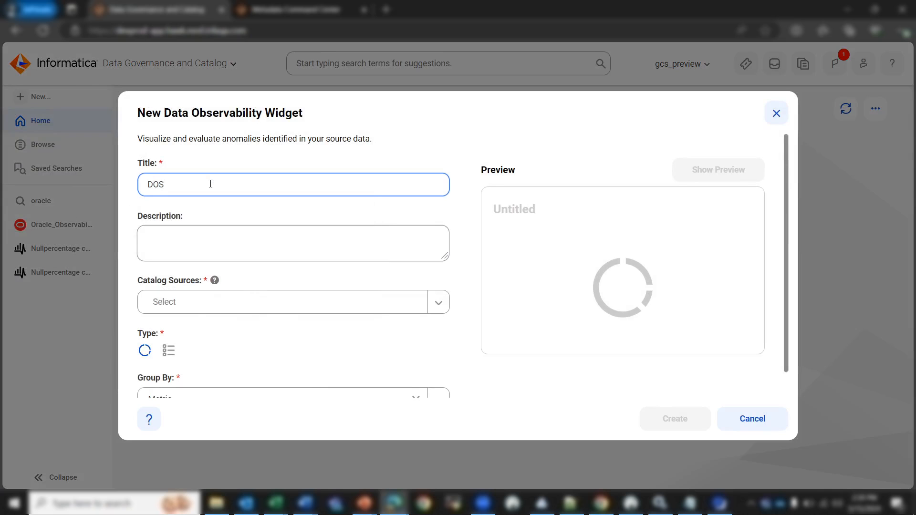
{"action": "left_click", "coordinate": [292, 302]}
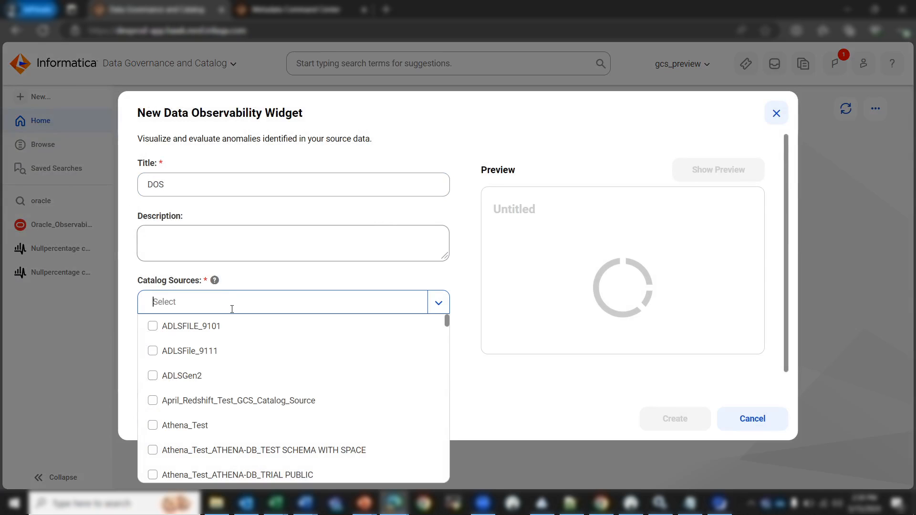
{"action": "type", "text": "oracle"}
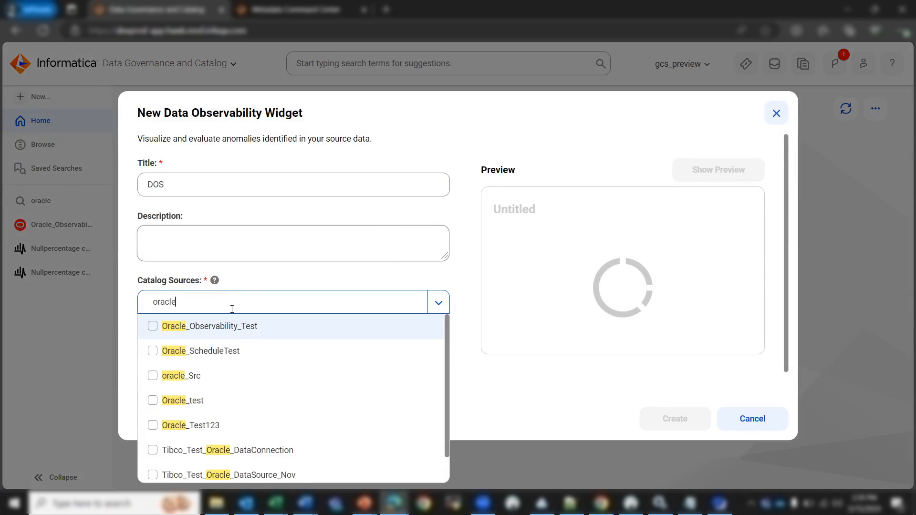
{"action": "left_click", "coordinate": [153, 326]}
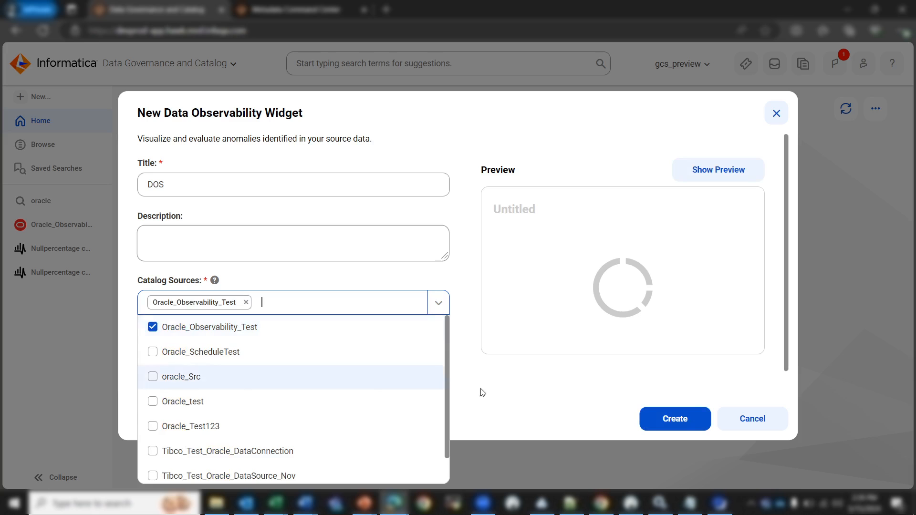
{"action": "left_click", "coordinate": [350, 339]}
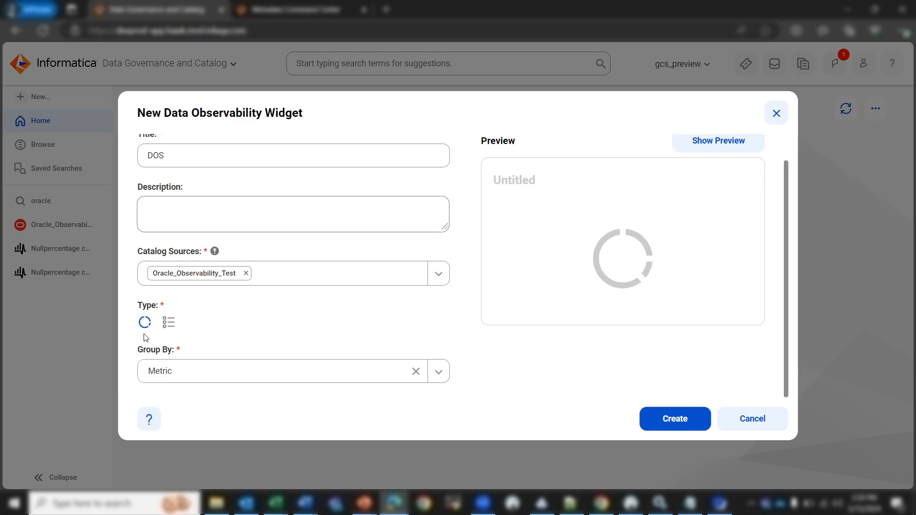
{"action": "mouse_move", "coordinate": [144, 322]}
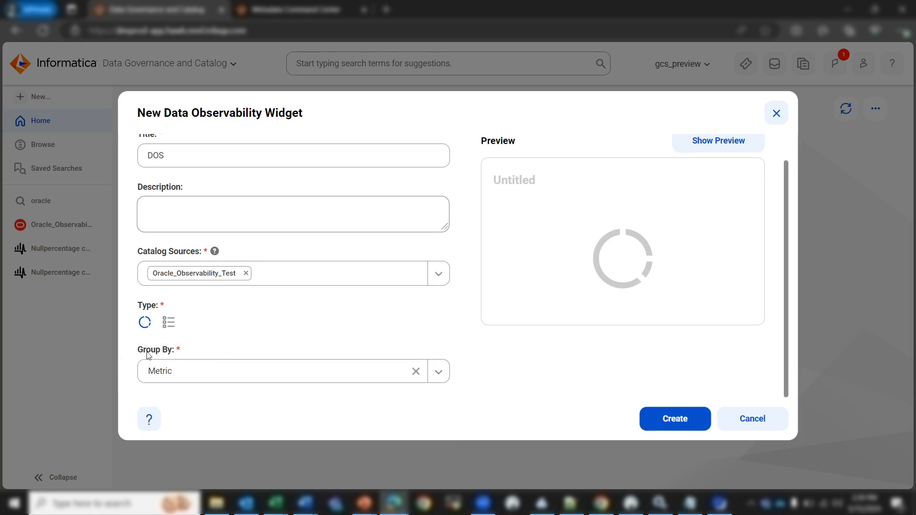
{"action": "left_click", "coordinate": [274, 372]}
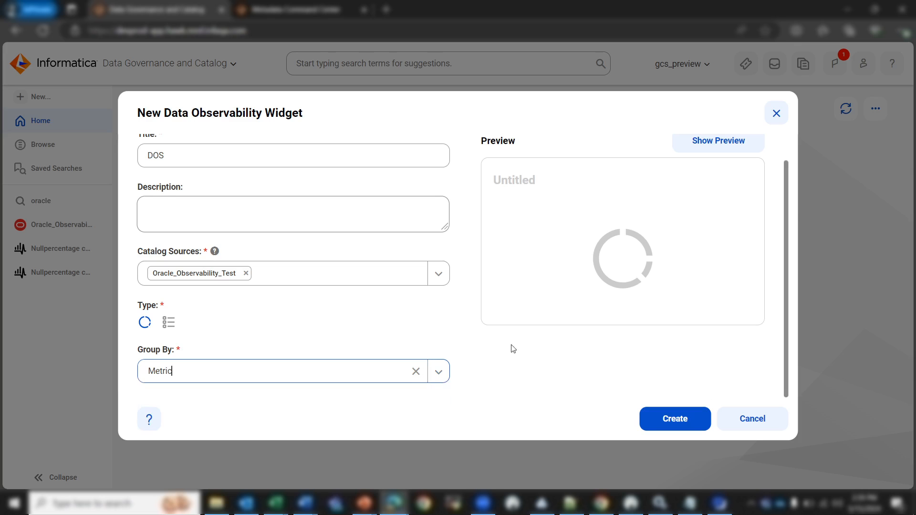
{"action": "left_click", "coordinate": [674, 418]}
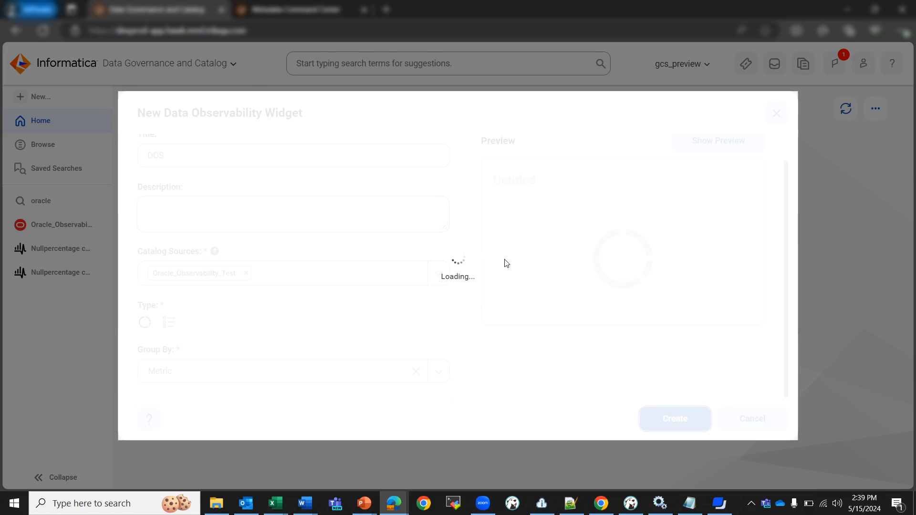
Review the DOS donut showing 21 events, seven for each of three metrics.
{"action": "left_click", "coordinate": [673, 419]}
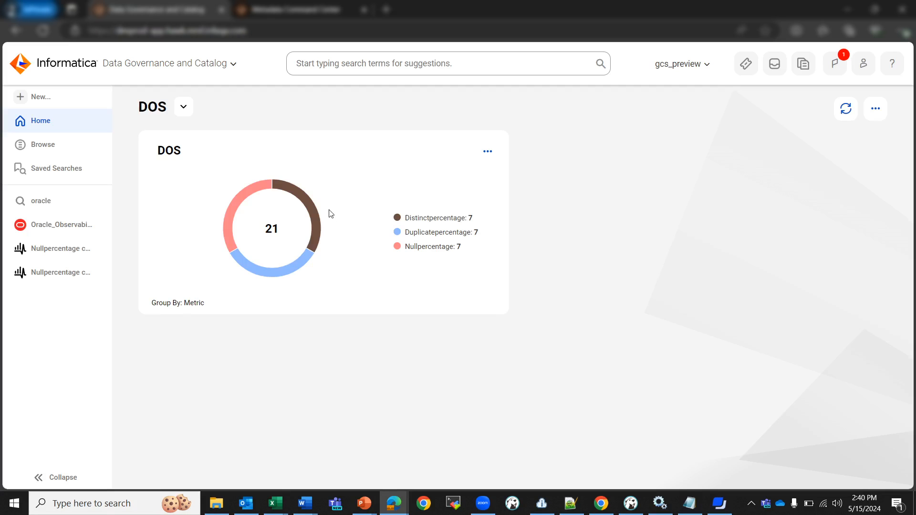
{"action": "mouse_move", "coordinate": [203, 163]}
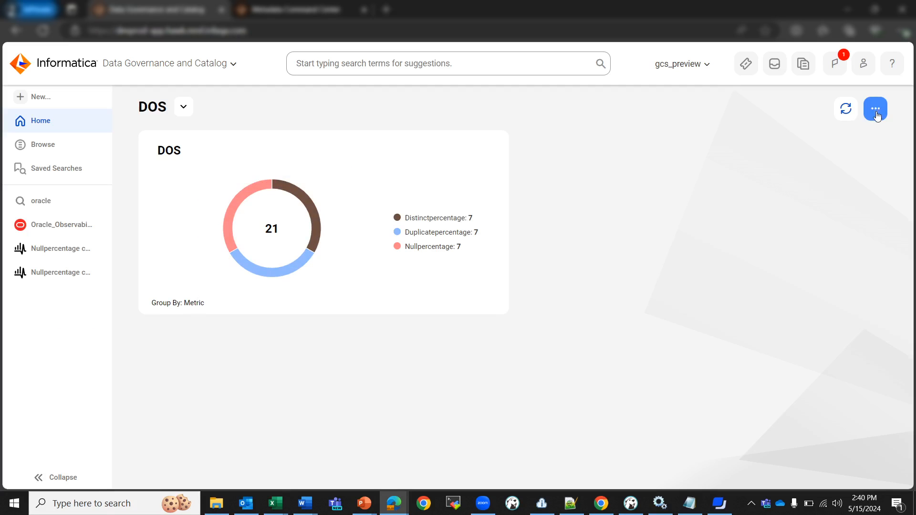
Add a GCS_test list widget for Oracle_Observability_Test displaying 15 rows.
{"action": "left_click", "coordinate": [875, 108]}
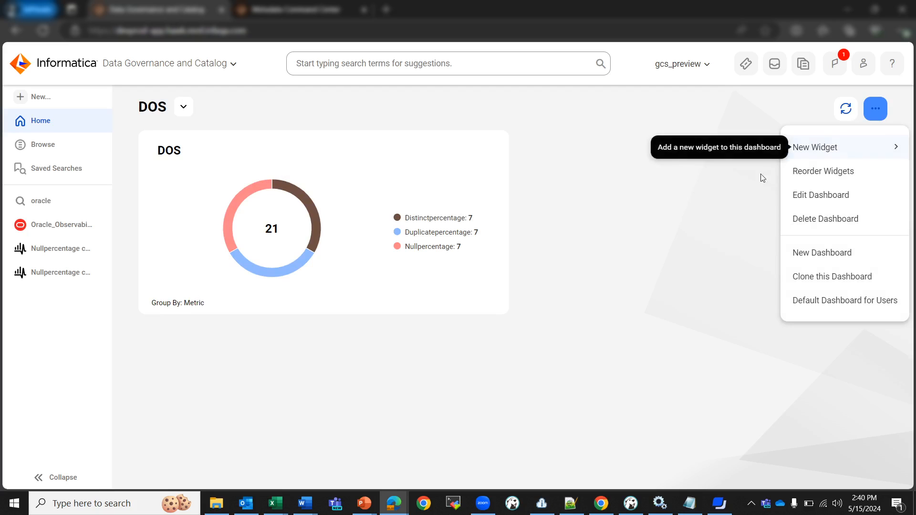
{"action": "left_click", "coordinate": [815, 147]}
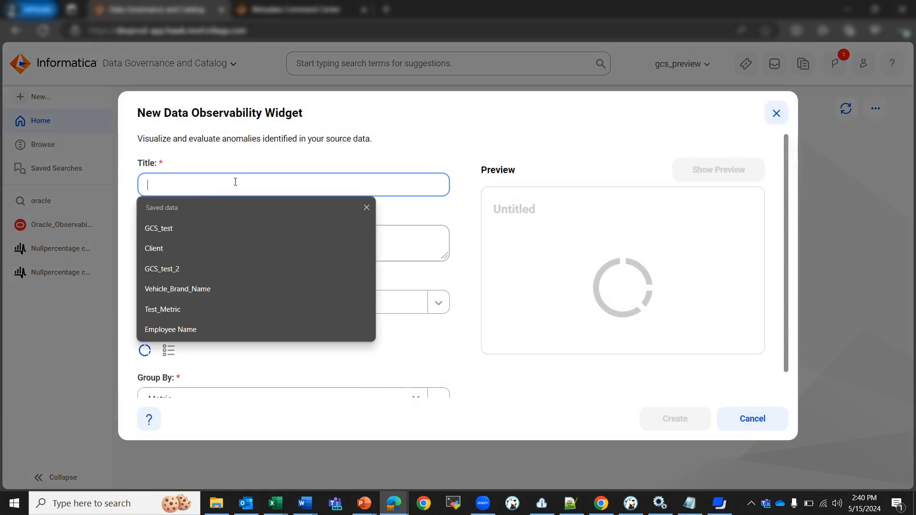
{"action": "left_click", "coordinate": [158, 228]}
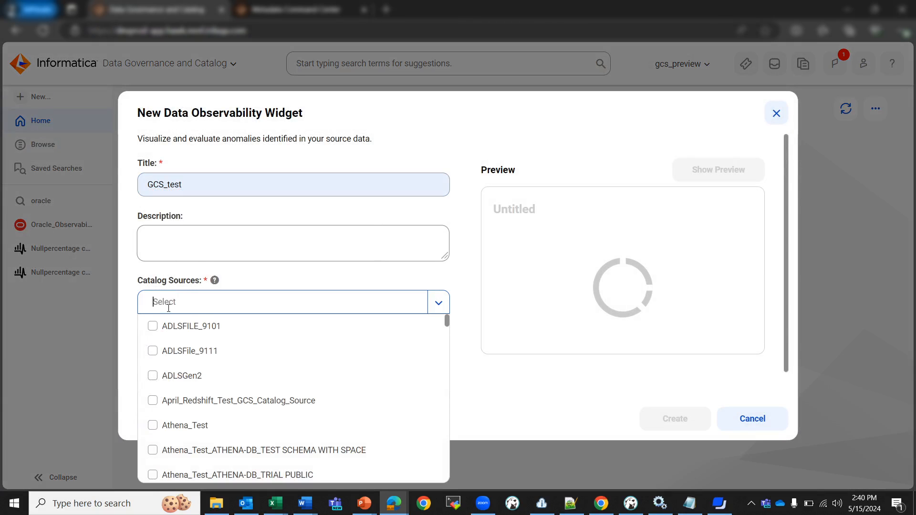
{"action": "type", "text": "oracle_Observability_Test"}
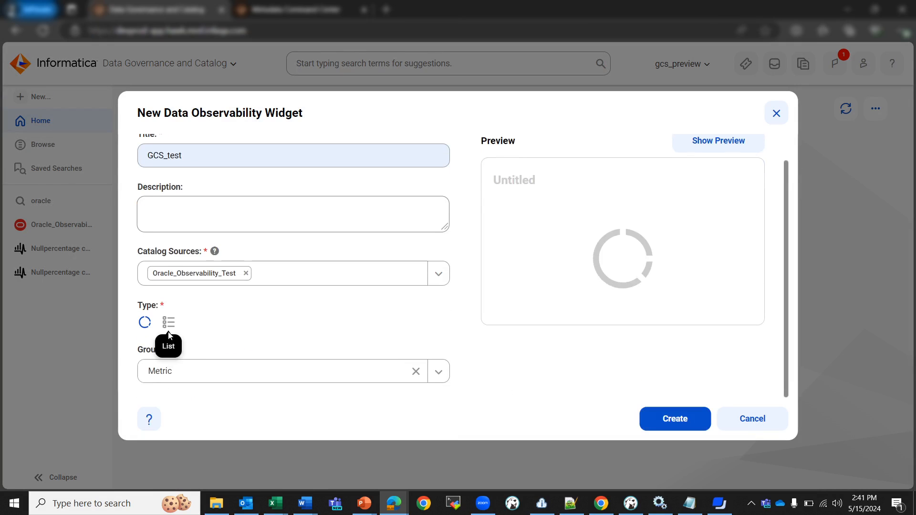
{"action": "left_click", "coordinate": [169, 322]}
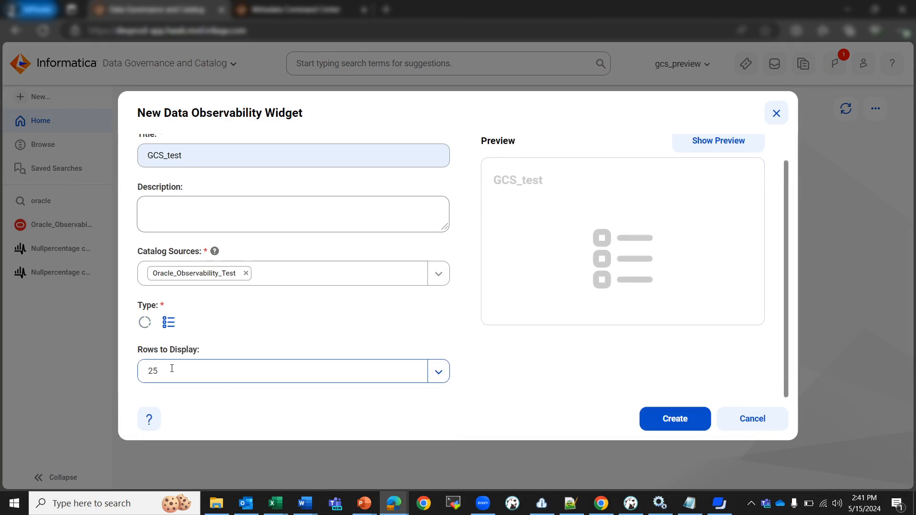
{"action": "left_click", "coordinate": [438, 371]}
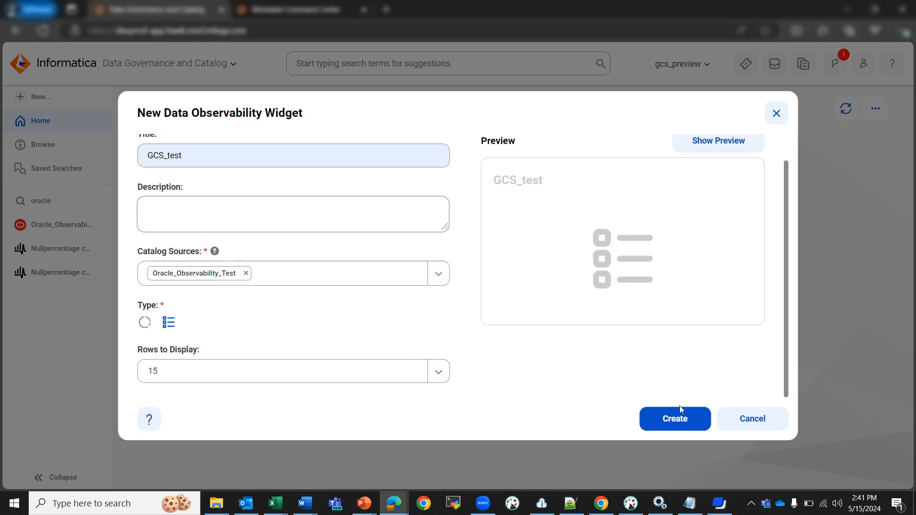
{"action": "left_click", "coordinate": [674, 419]}
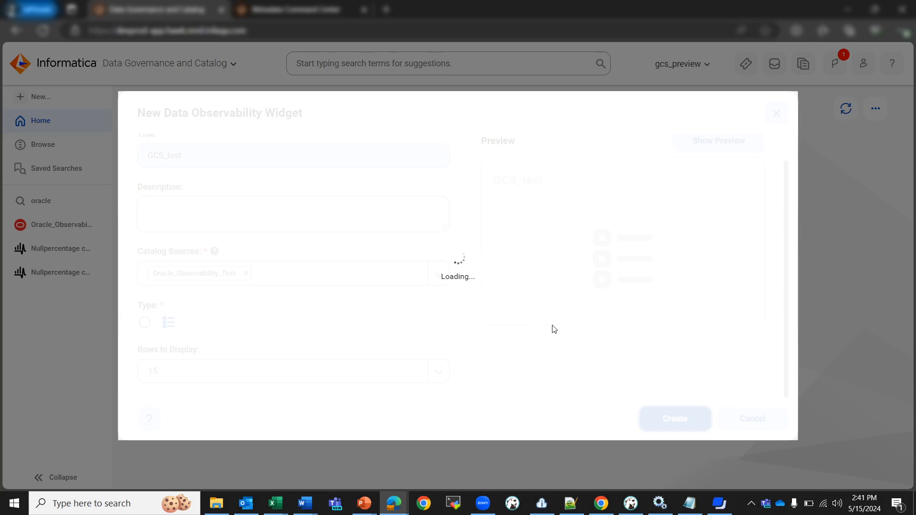
{"action": "left_click", "coordinate": [674, 419]}
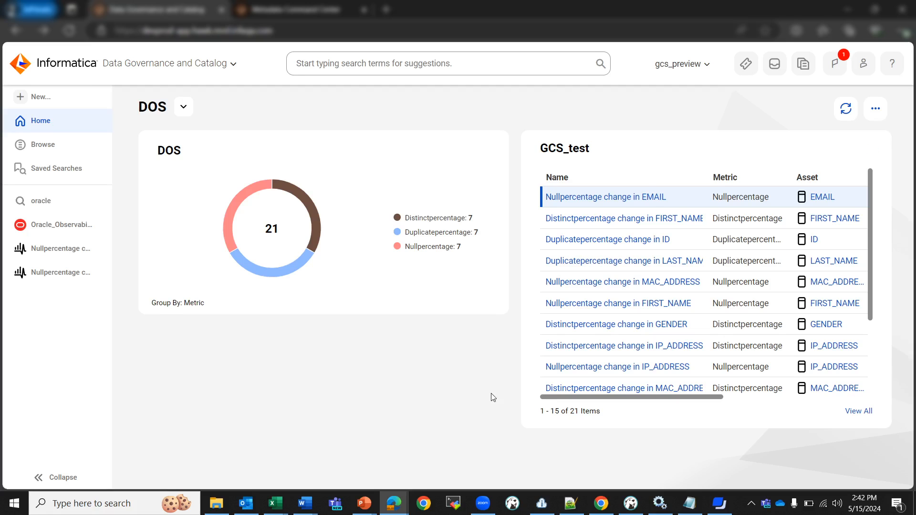
{"action": "mouse_move", "coordinate": [535, 157]}
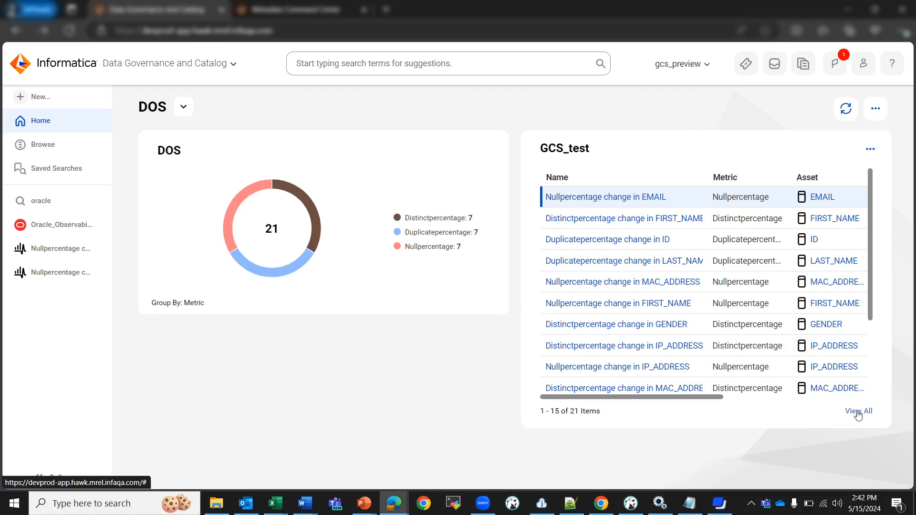
View all 21 GCS_test events and preview the 'Nullpercentage change in EMAIL' event.
{"action": "left_click", "coordinate": [858, 410]}
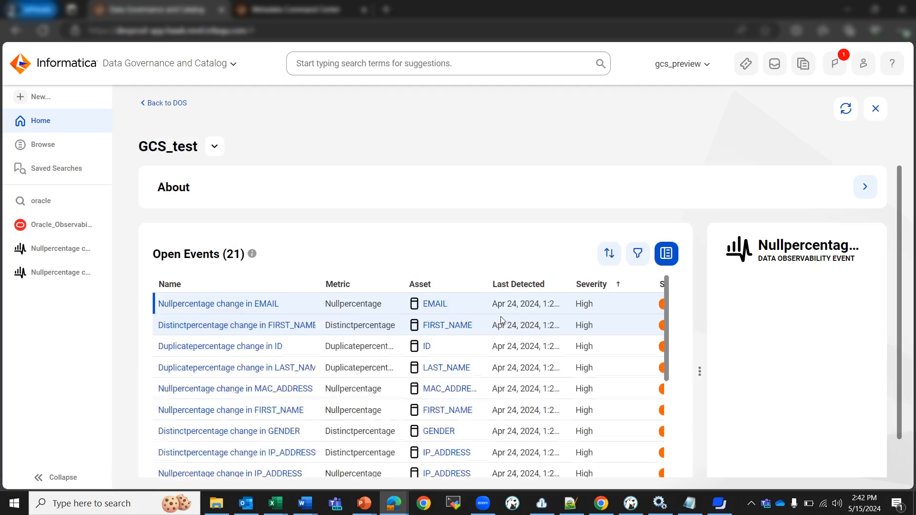
{"action": "left_click", "coordinate": [218, 304]}
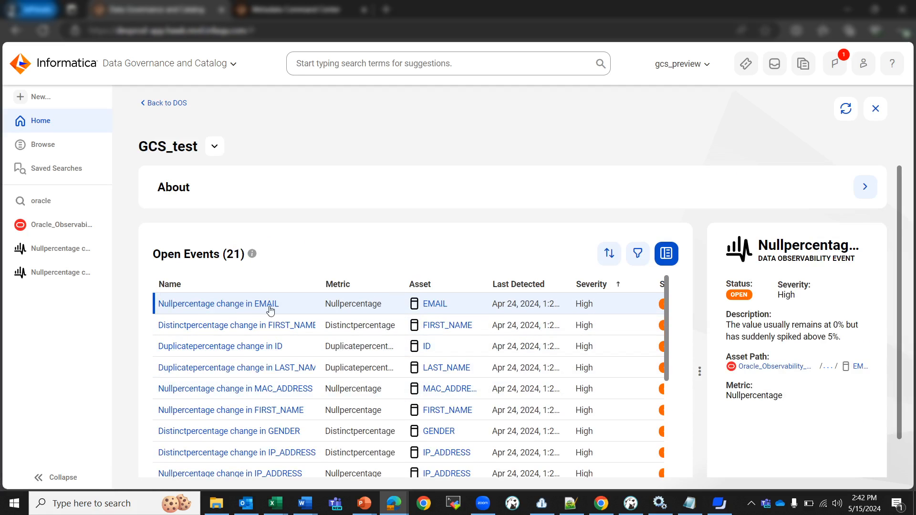
{"action": "mouse_move", "coordinate": [275, 303]}
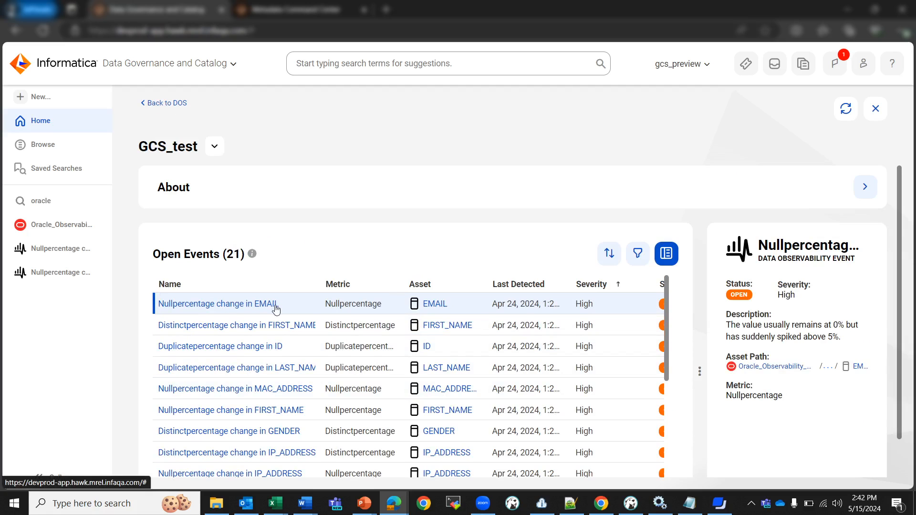